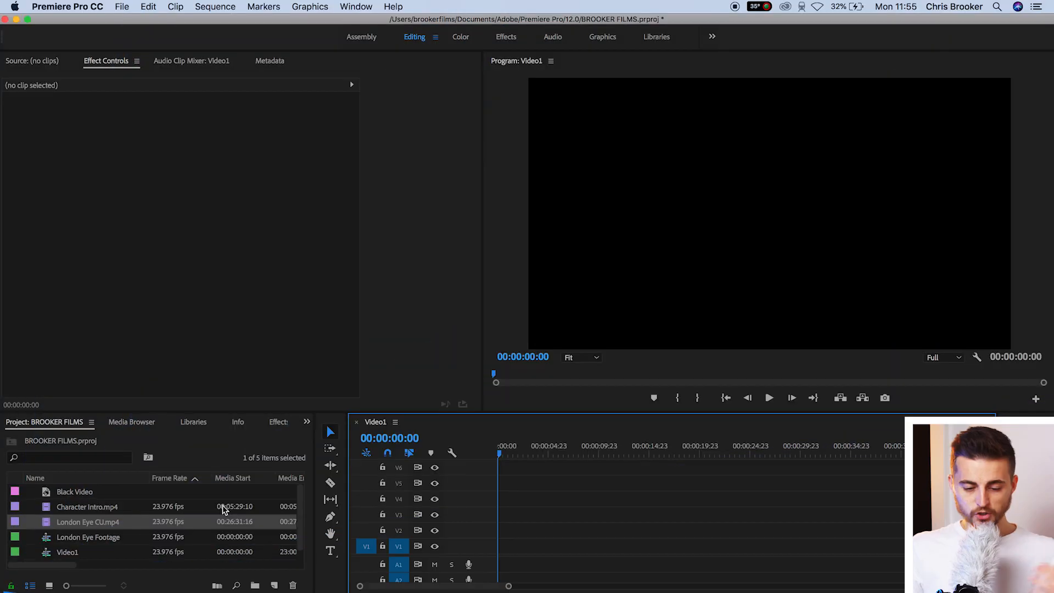
mouse_move(365, 398)
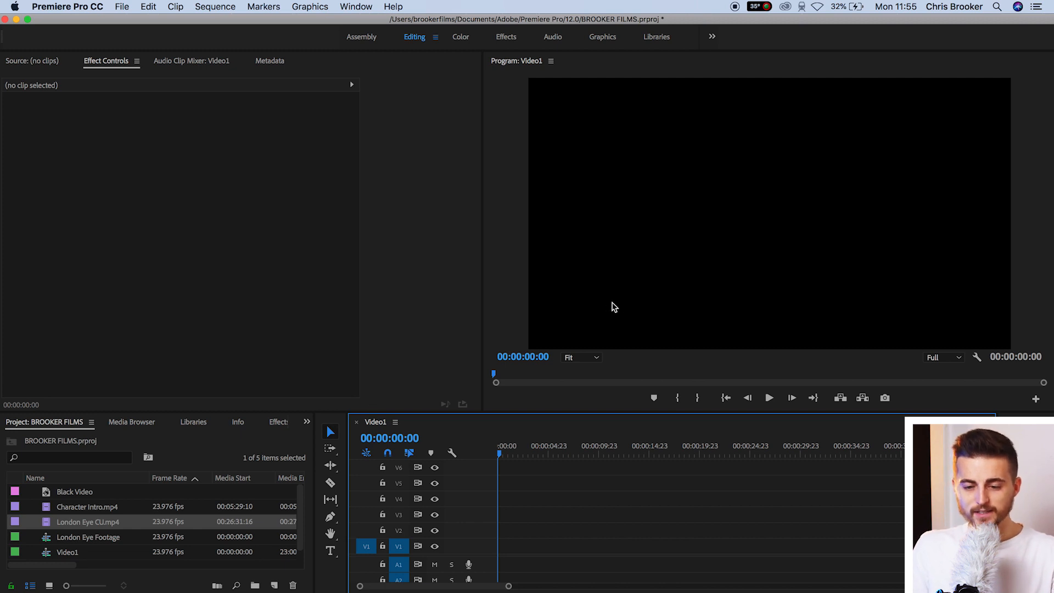
mouse_move(645, 283)
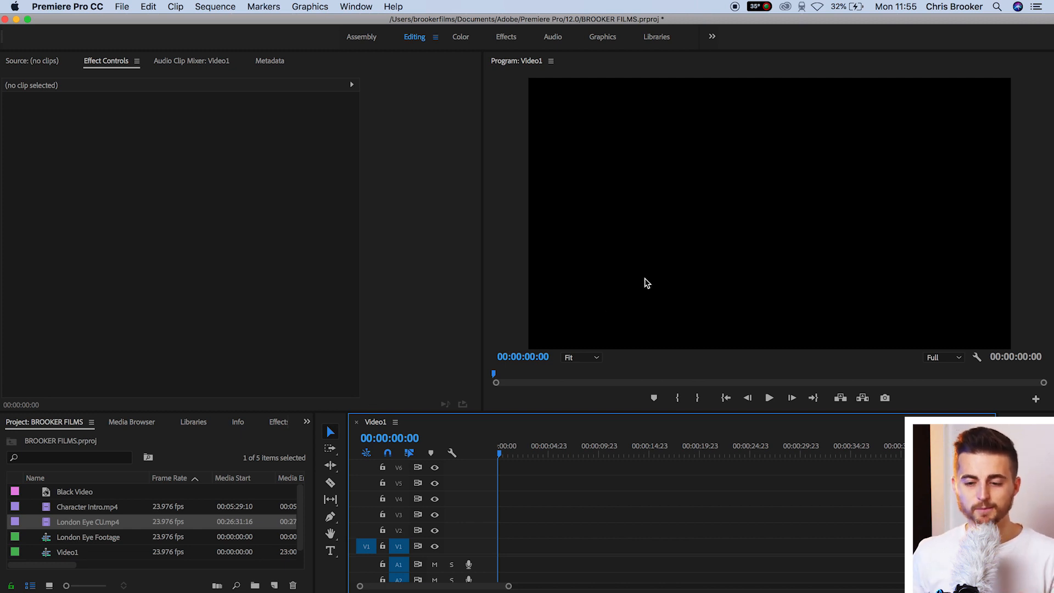
mouse_move(378, 118)
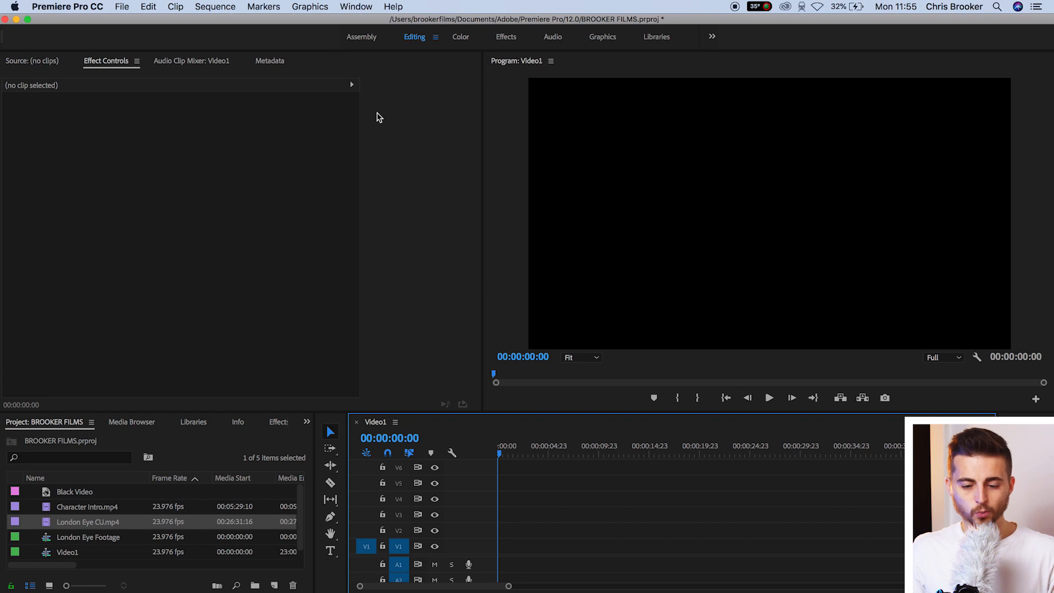
mouse_move(122, 6)
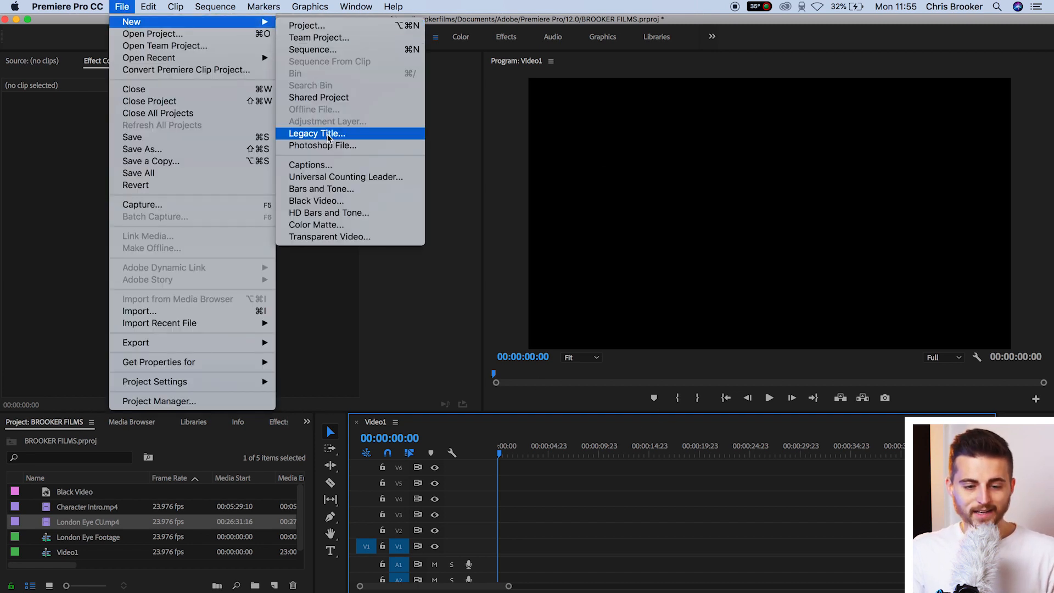
Create a new Legacy Title, type BROOKER enlarged and centred, and place it on V1.
click(317, 133)
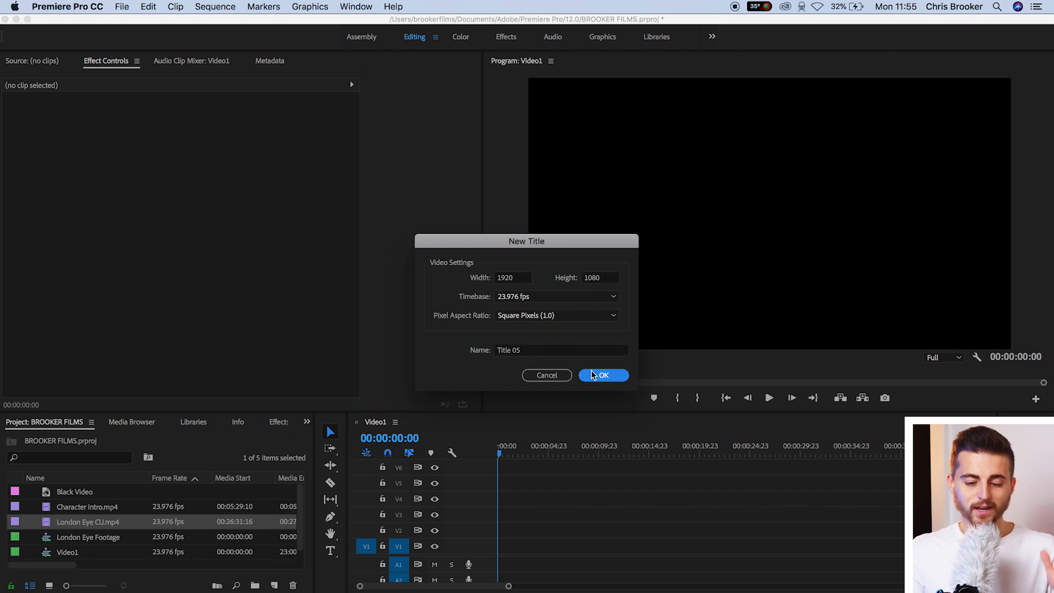
click(602, 376)
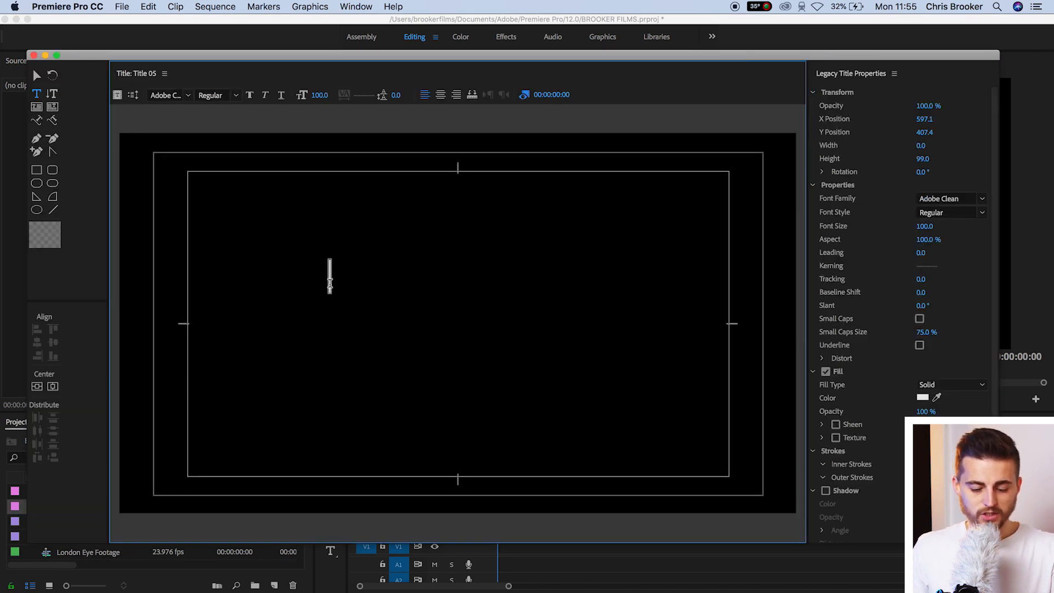
text(BRO)
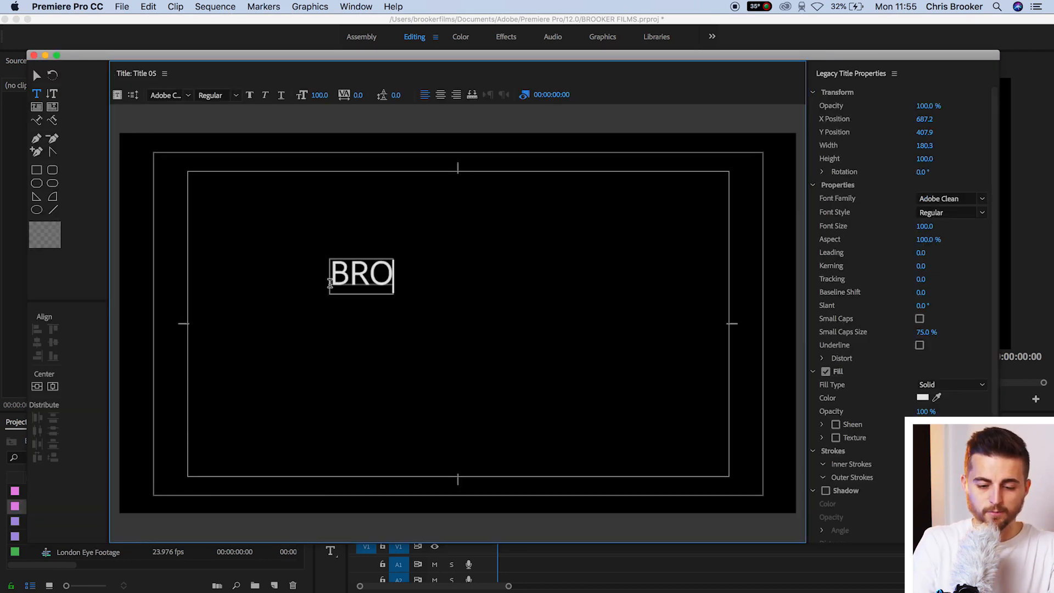
text(OKER)
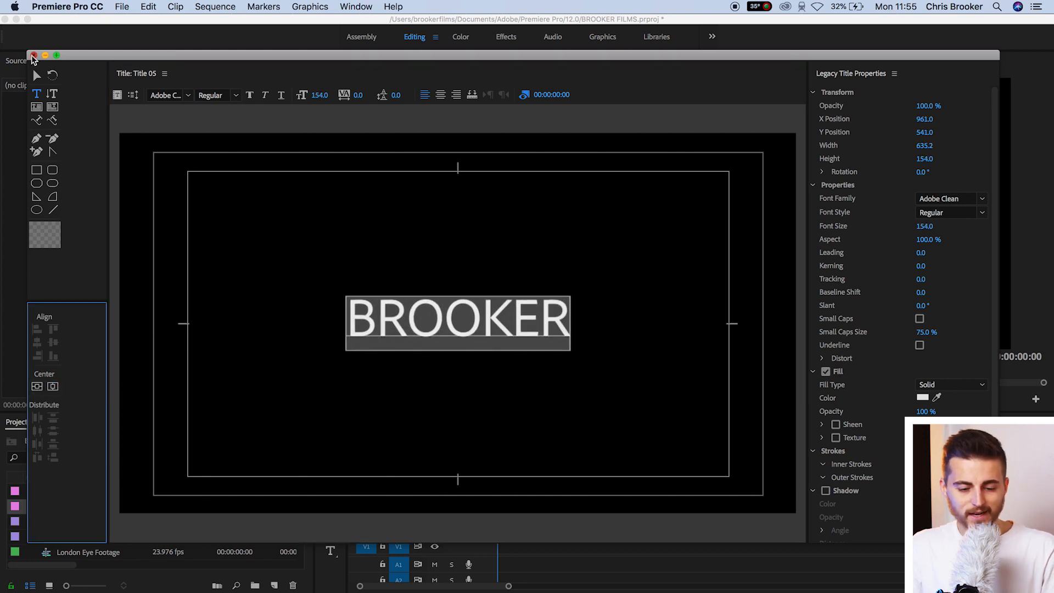
click(32, 55)
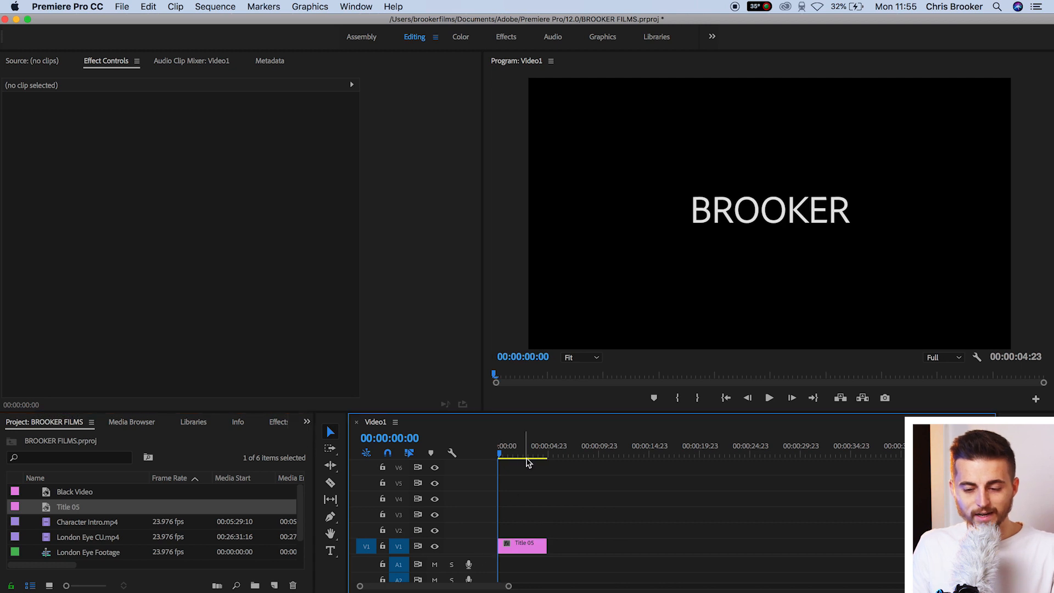
Set the title's Scale to about 52 at 0 s and enable Scale keyframing toward 100 at 3 s.
click(522, 543)
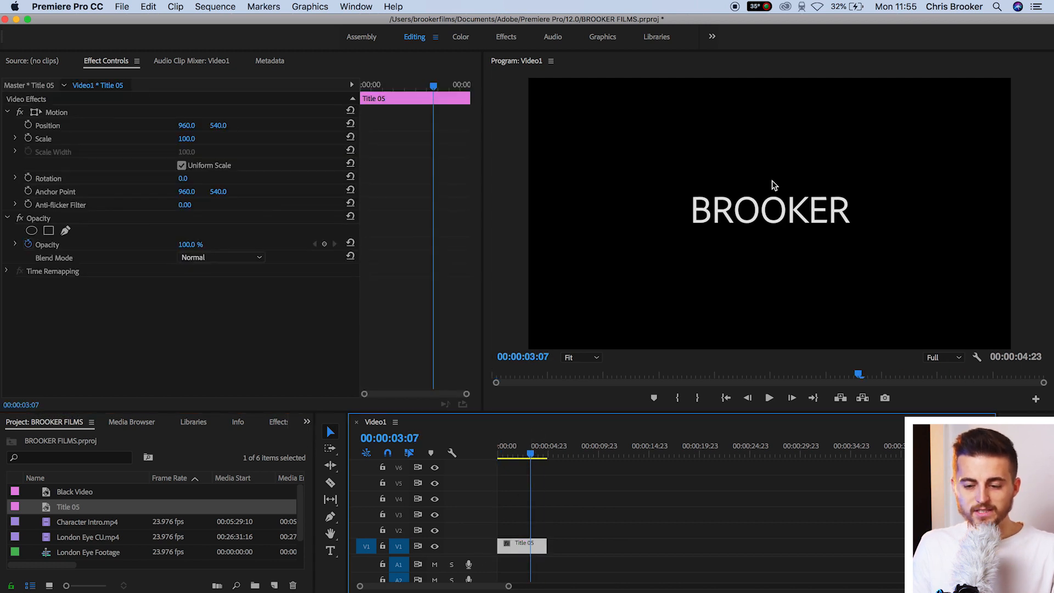
mouse_move(404, 112)
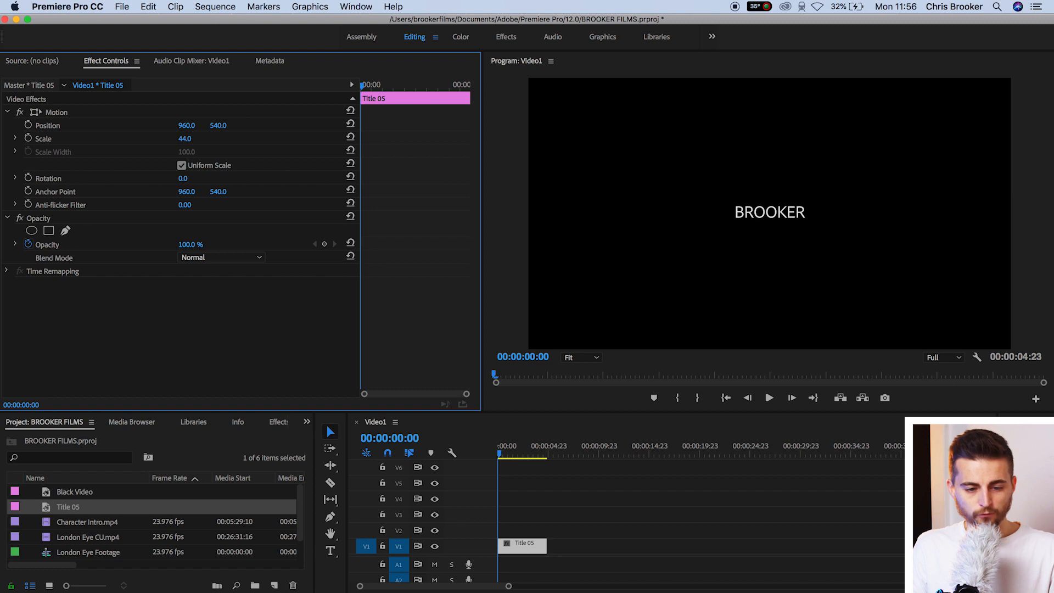
drag(185, 139, 190, 138)
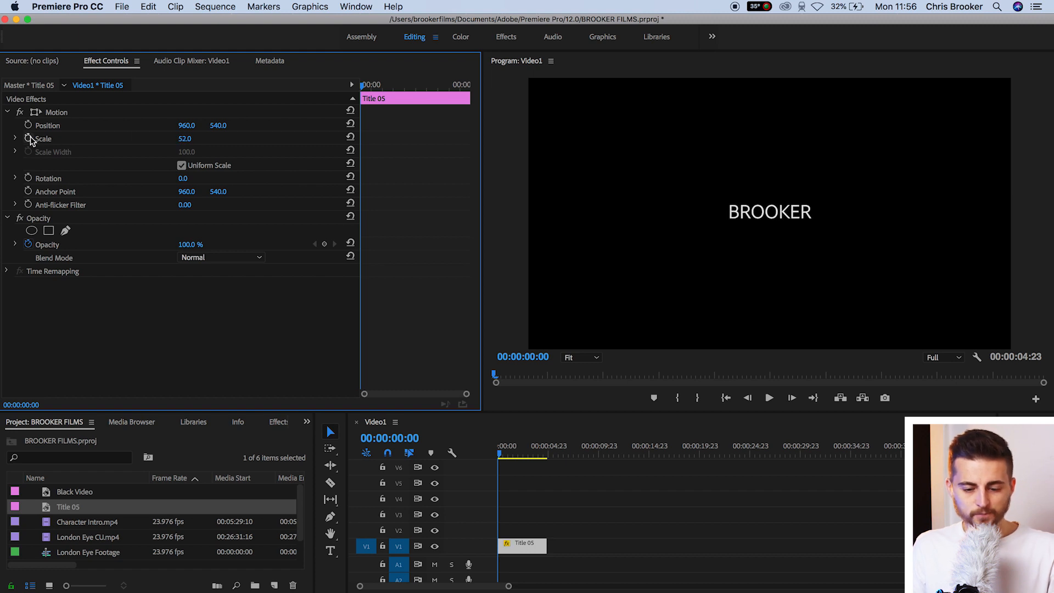
click(29, 138)
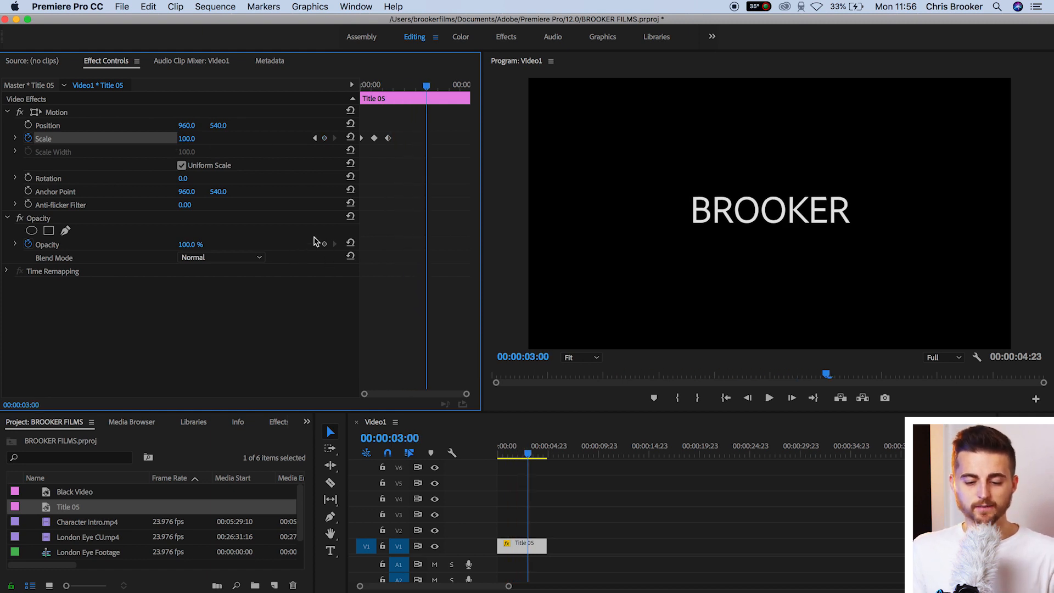
mouse_move(928, 151)
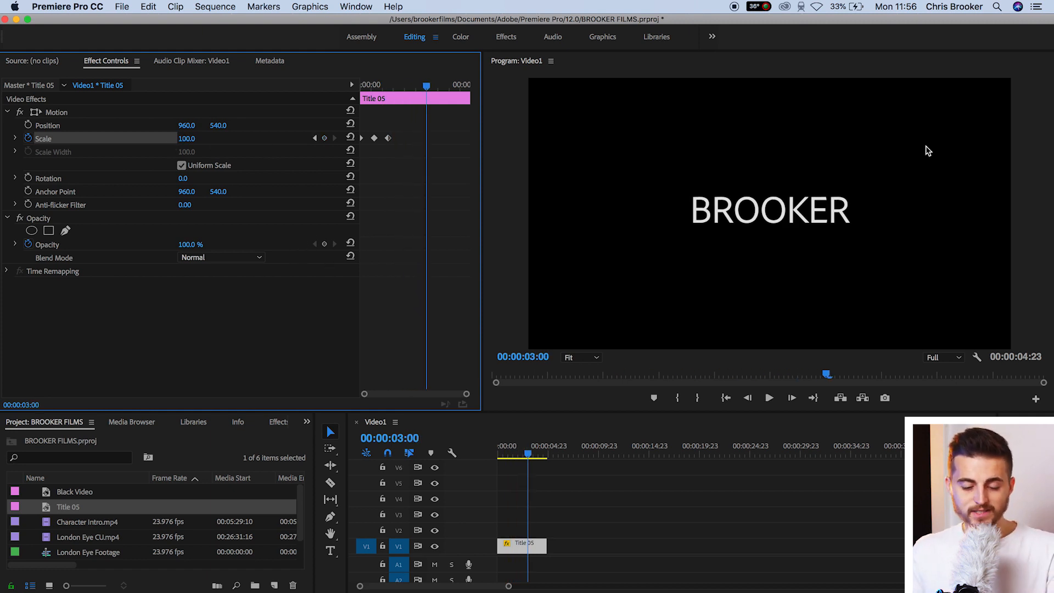
click(514, 450)
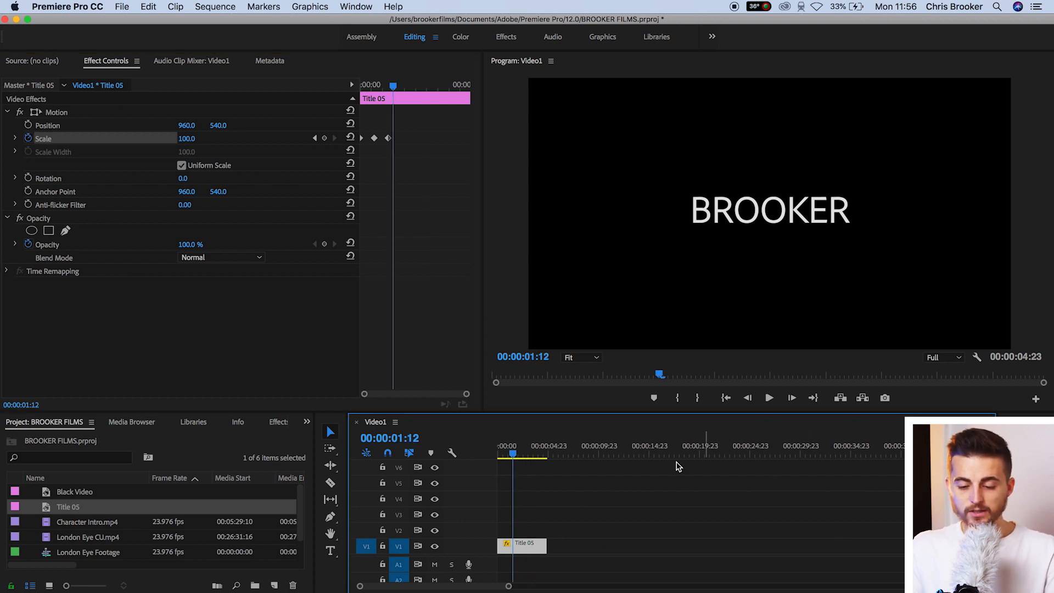
mouse_move(526, 323)
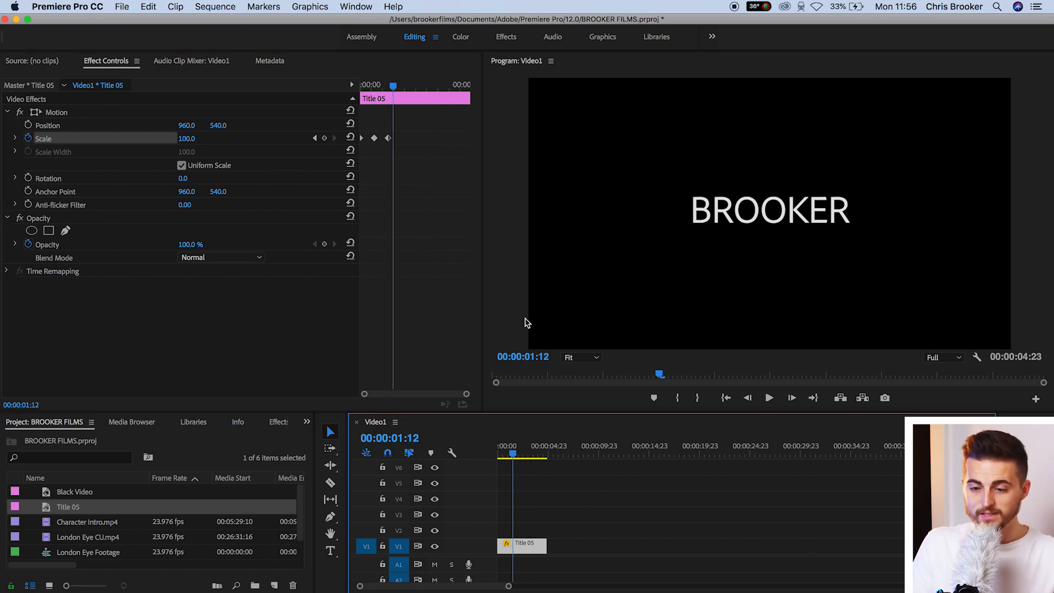
mouse_move(947, 261)
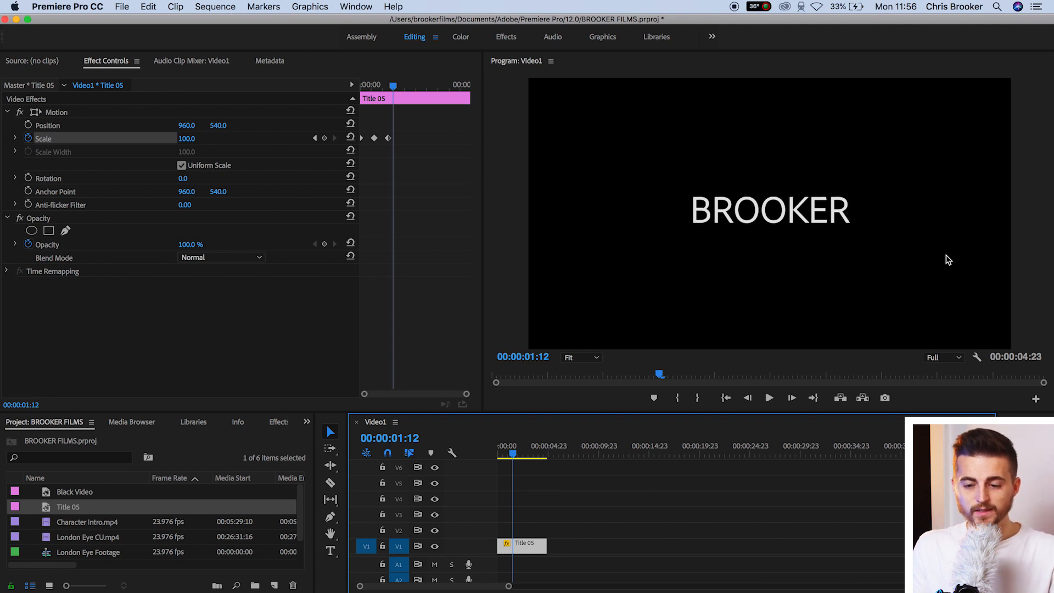
mouse_move(1008, 283)
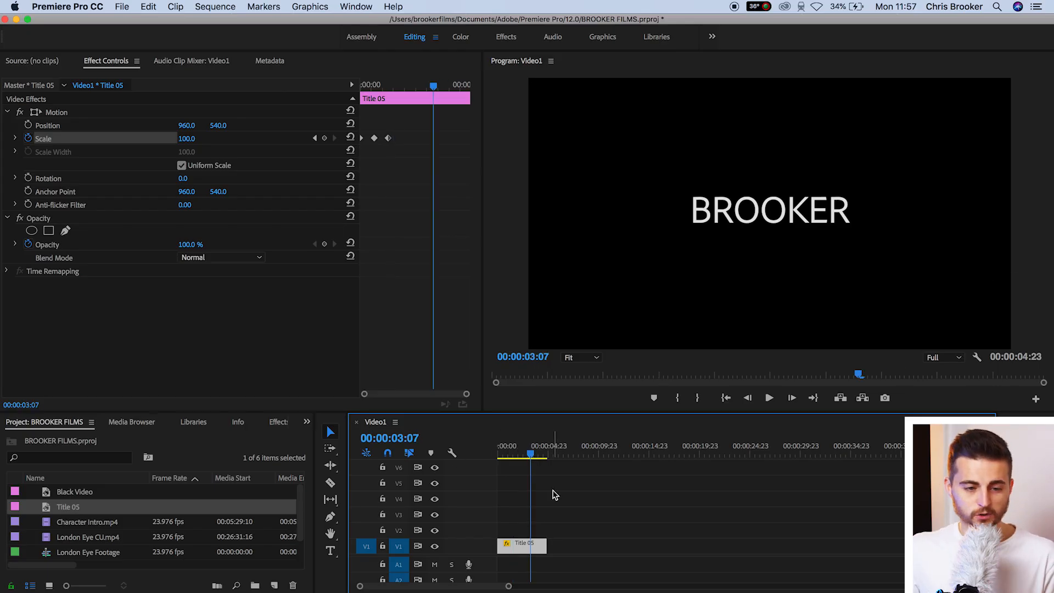
Start a media export of the sequence and set the format to QuickTime.
click(122, 7)
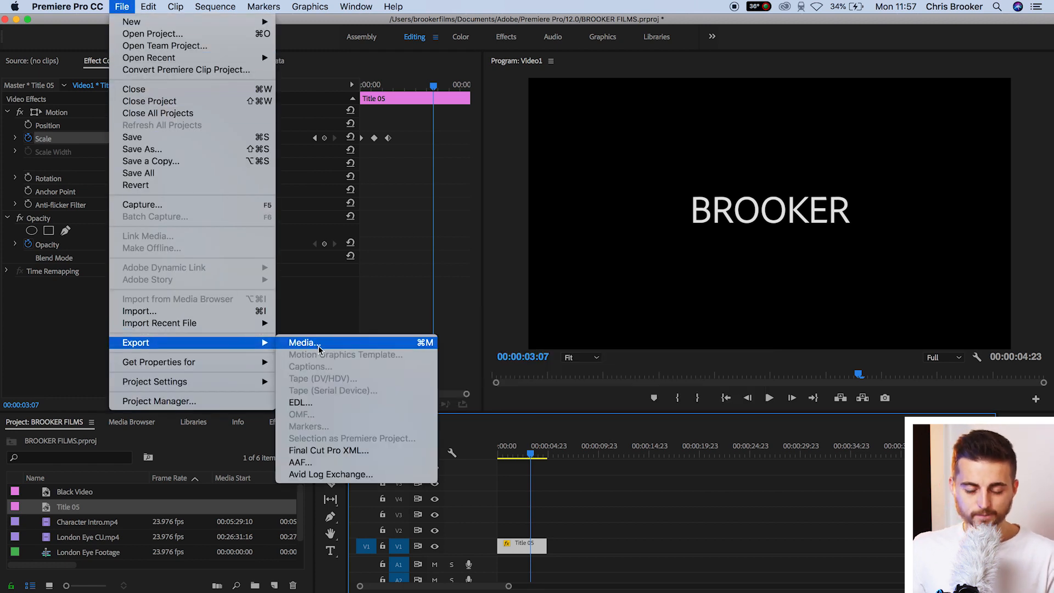
click(302, 342)
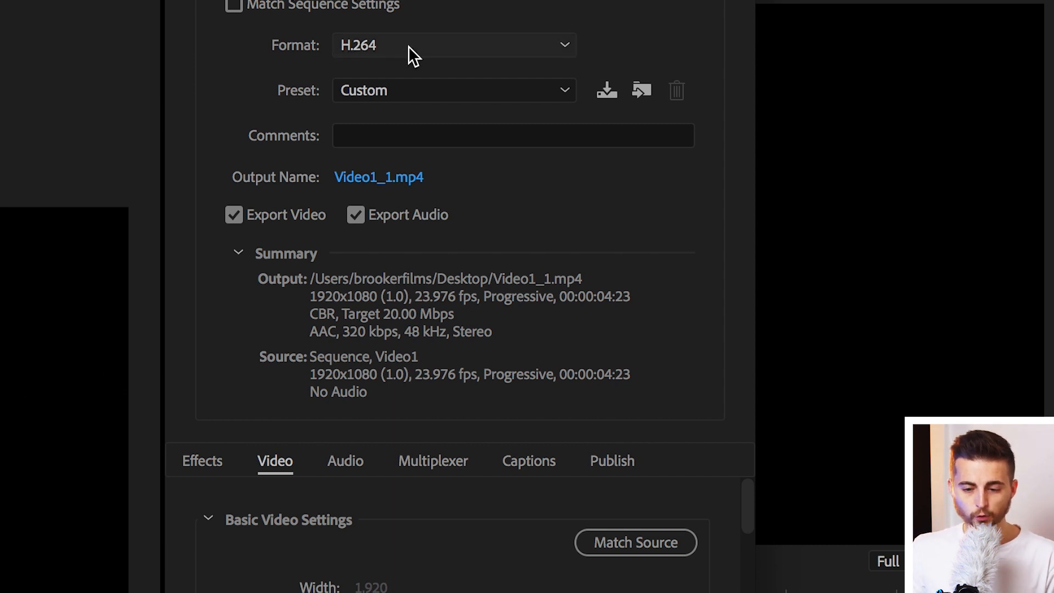
click(454, 44)
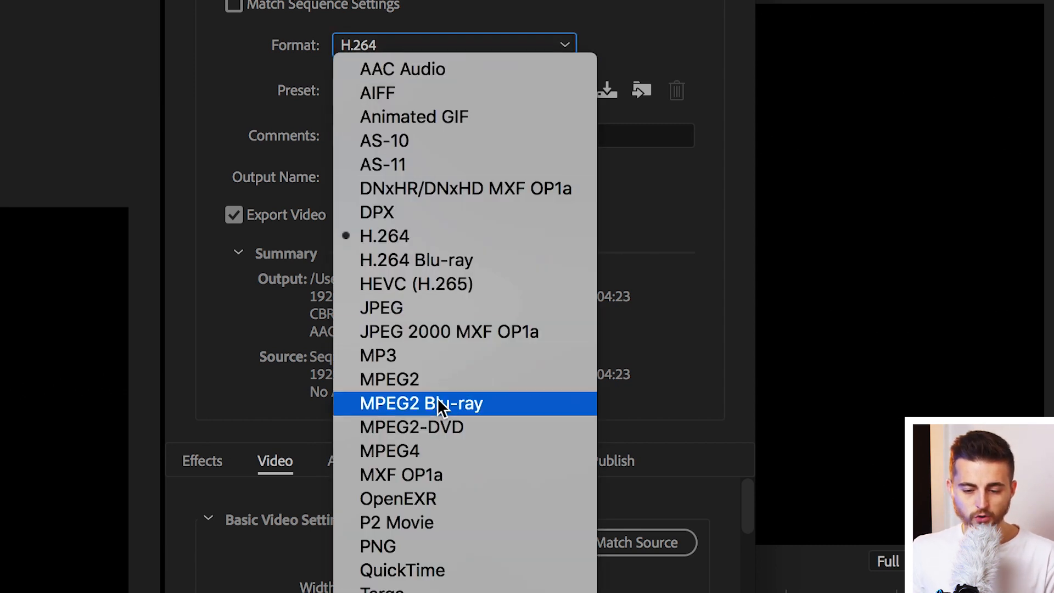
click(402, 570)
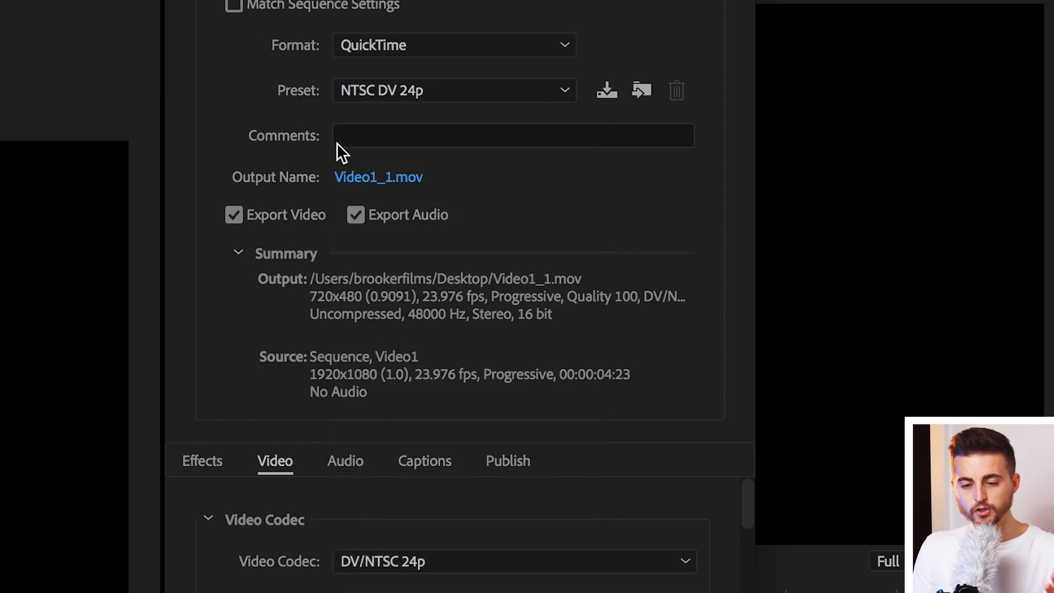
Choose the GoPro CineForm RGB 12-bit with alpha preset at 1920x1080.
click(453, 90)
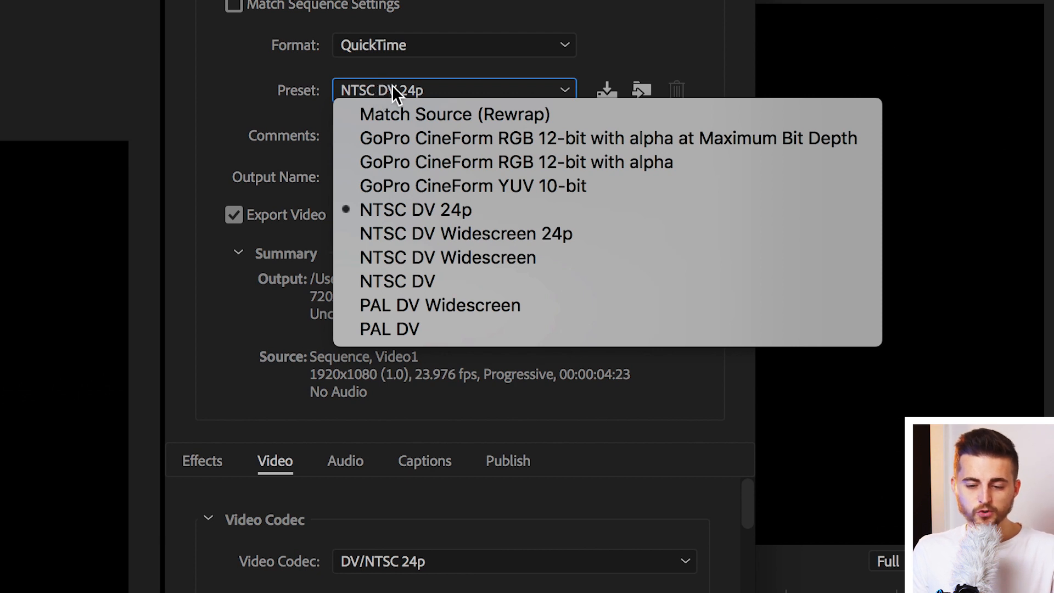
mouse_move(494, 138)
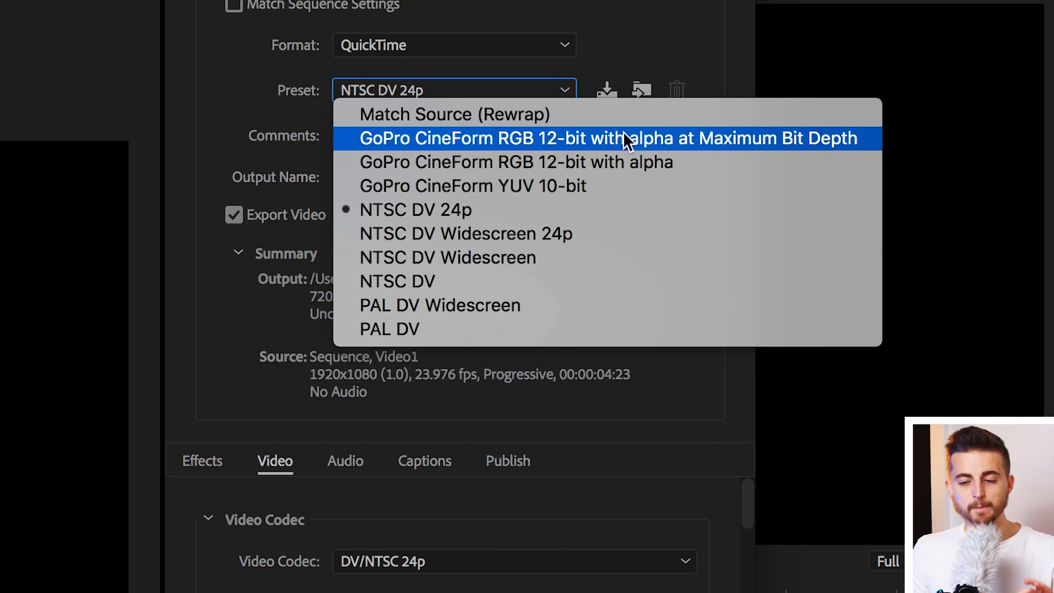
click(415, 209)
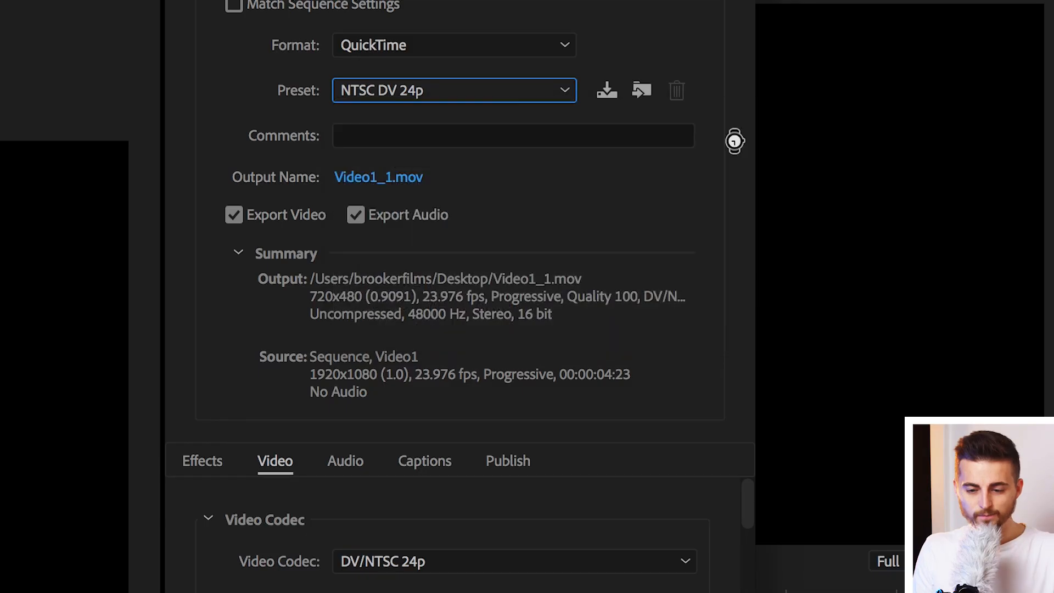
click(453, 90)
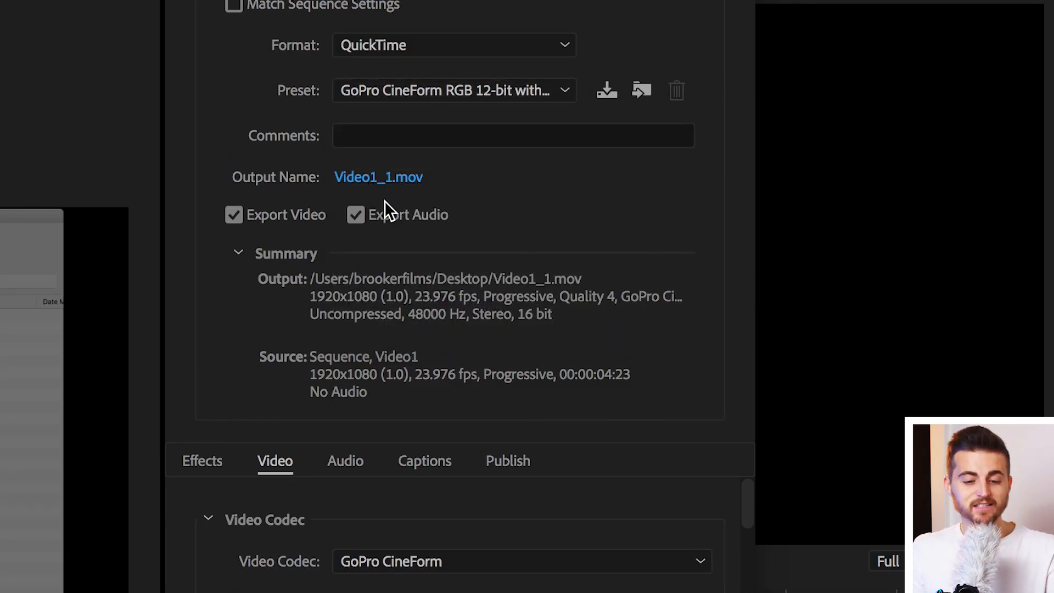
scroll(down, 3)
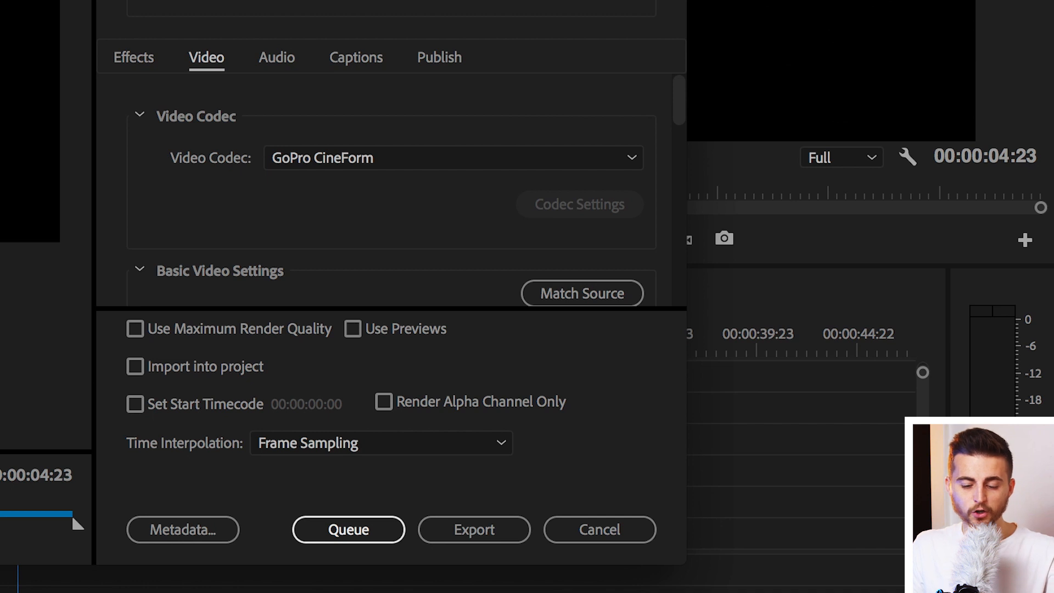
mouse_move(395, 184)
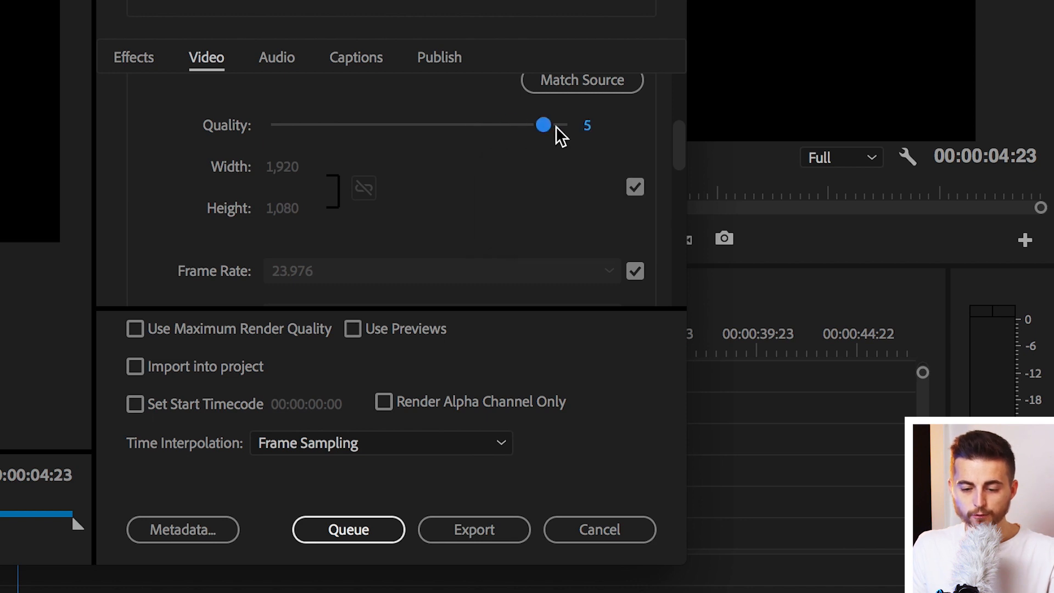
Set CineForm Quality to 5, enable maximum depth and render quality, and export Video1_1.mov.
click(570, 125)
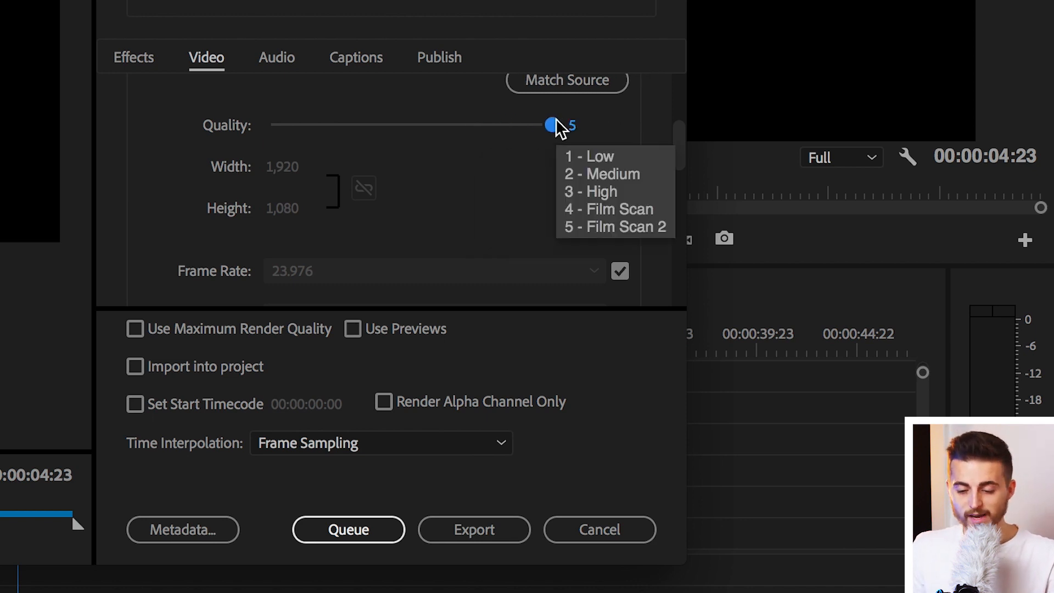
scroll(down, 3)
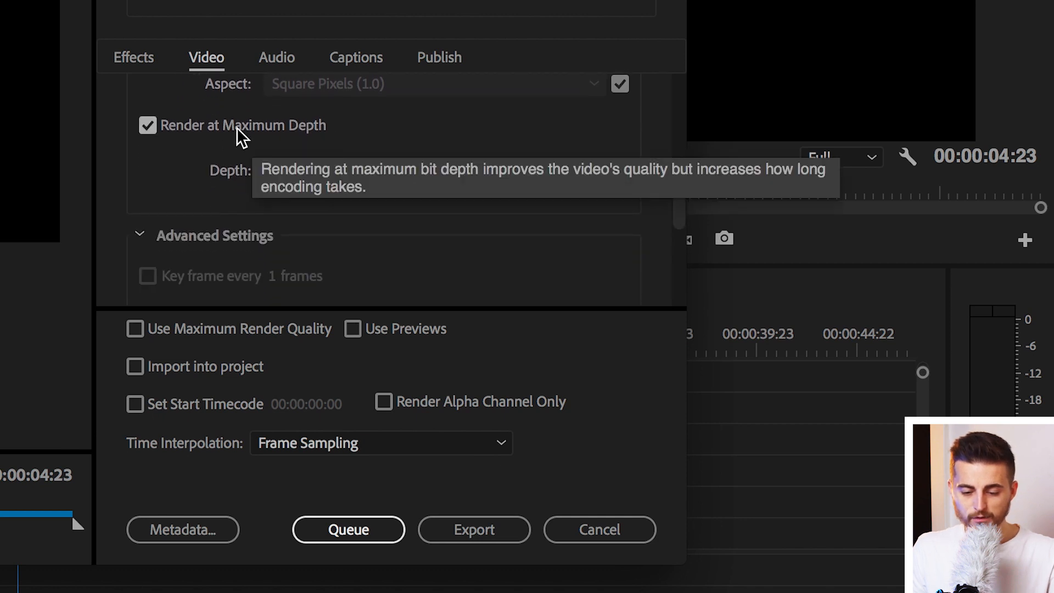
click(133, 329)
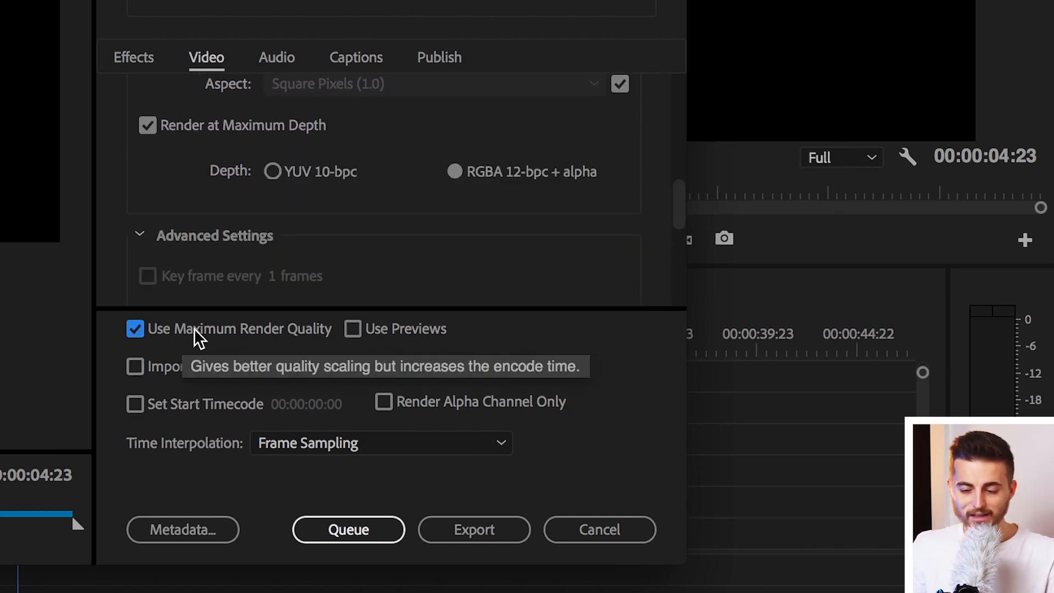
mouse_move(683, 212)
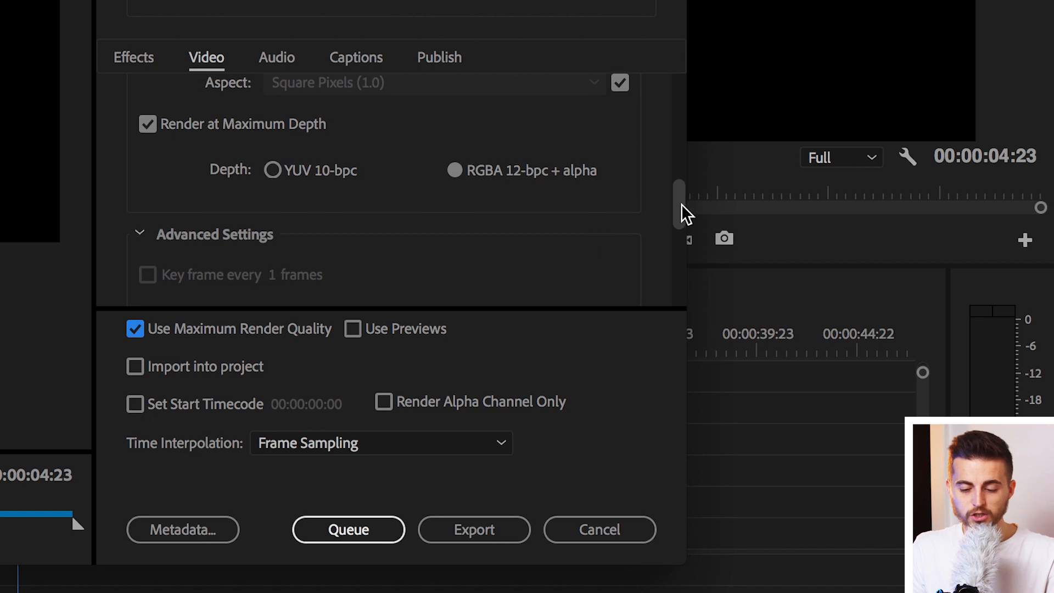
click(599, 529)
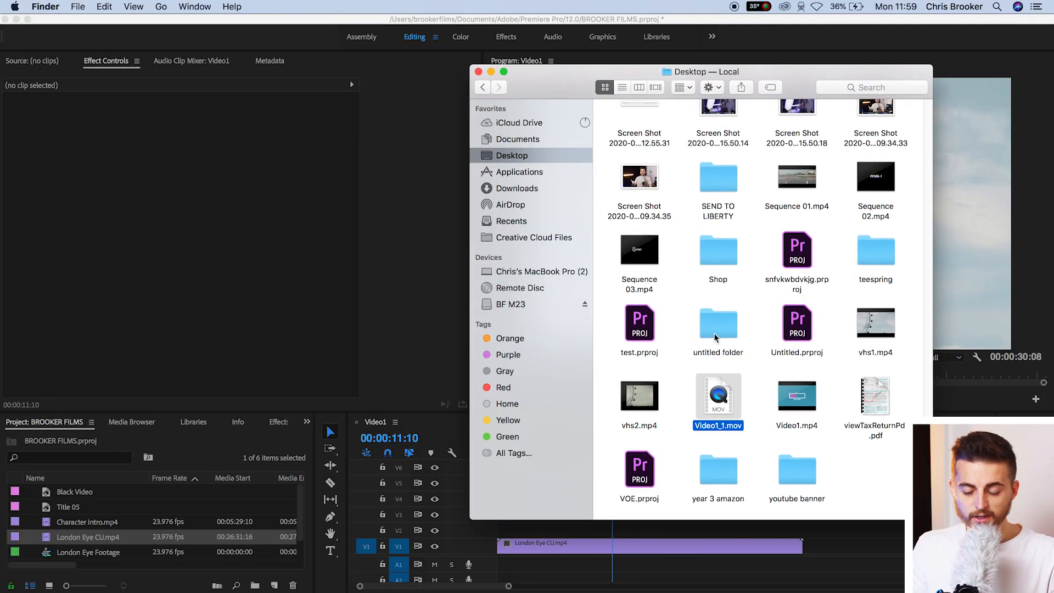
mouse_move(724, 402)
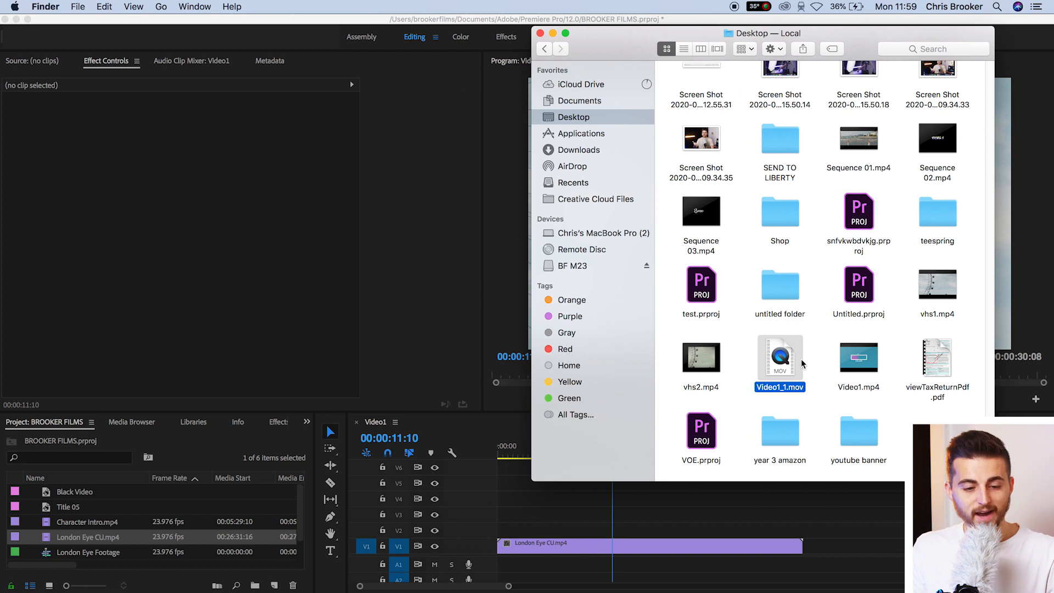
double_click(779, 357)
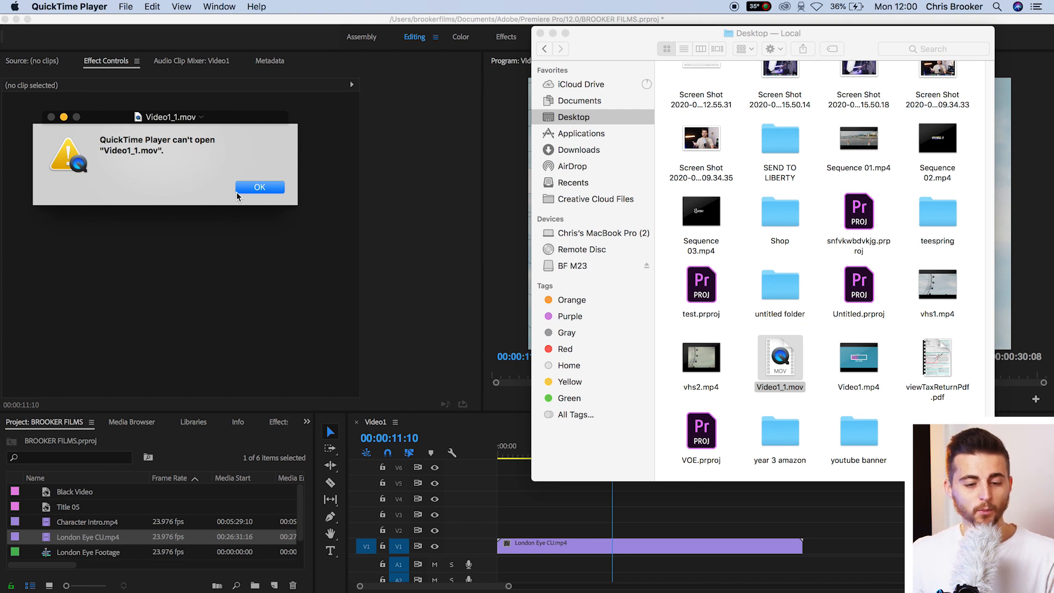
click(260, 186)
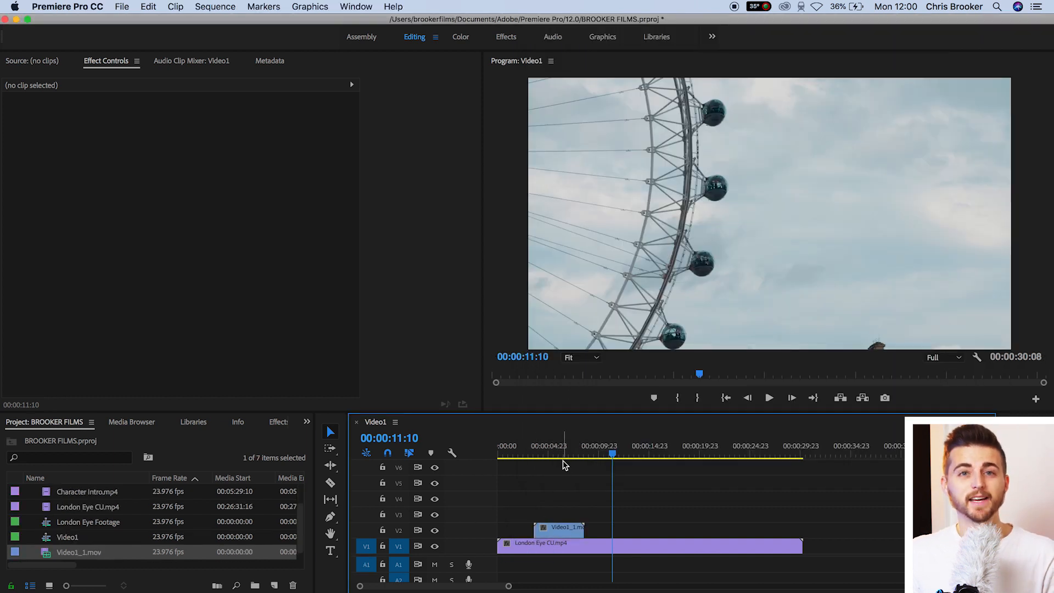
mouse_move(610, 444)
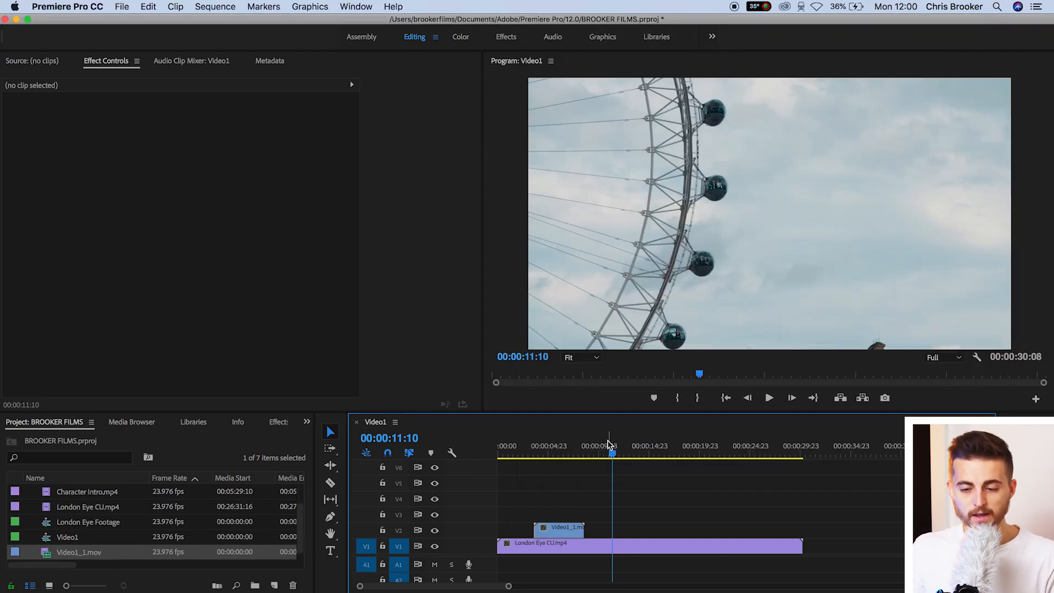
Play back from the start of Video1_1.mov on V2 to see BROOKER over the London Eye footage.
click(536, 453)
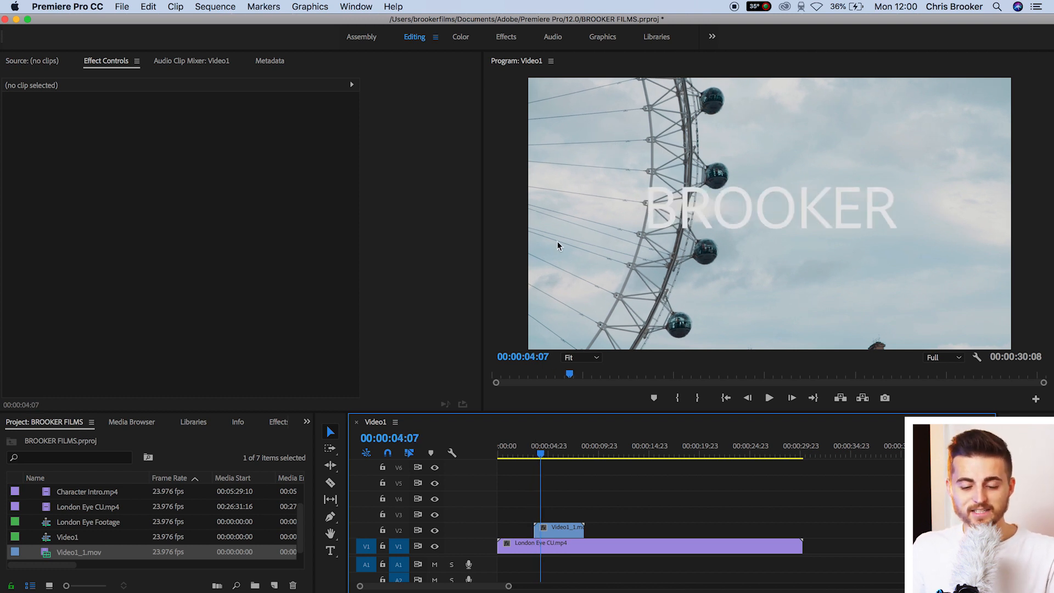
click(768, 398)
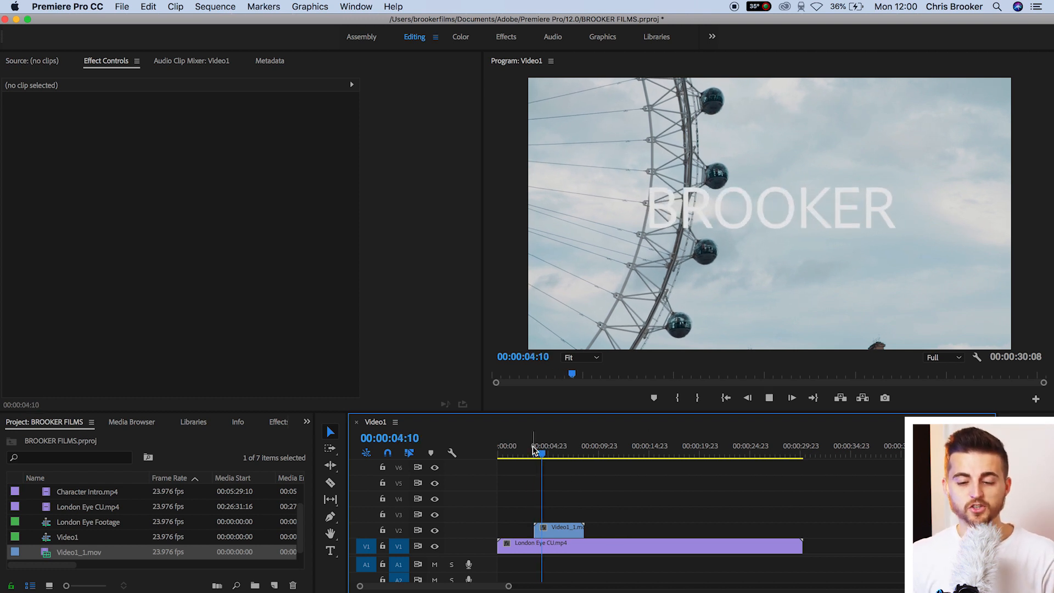